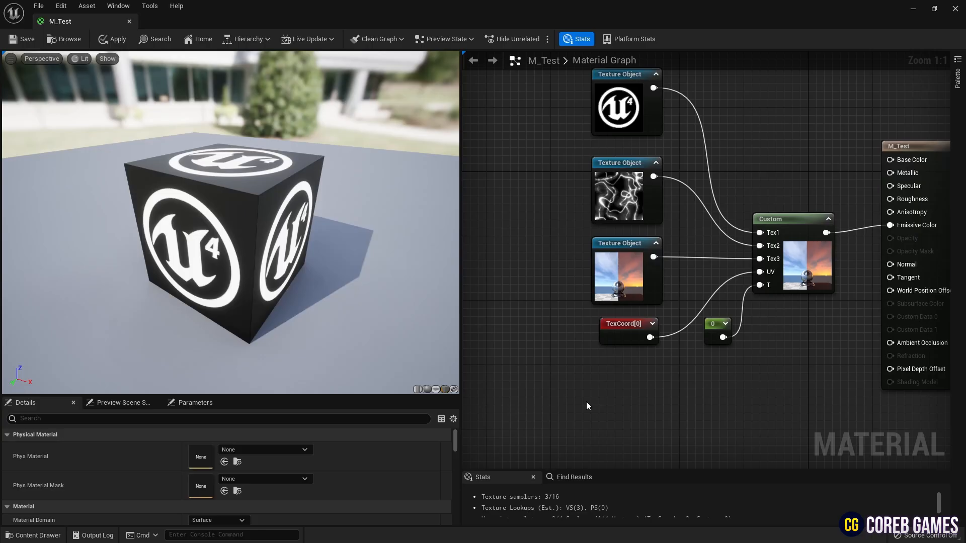
Step: Cycle the T constant through 1, 0.6, 2.0, 1.3 and back to 1 to watch the cube blend textures
left_click(717, 324)
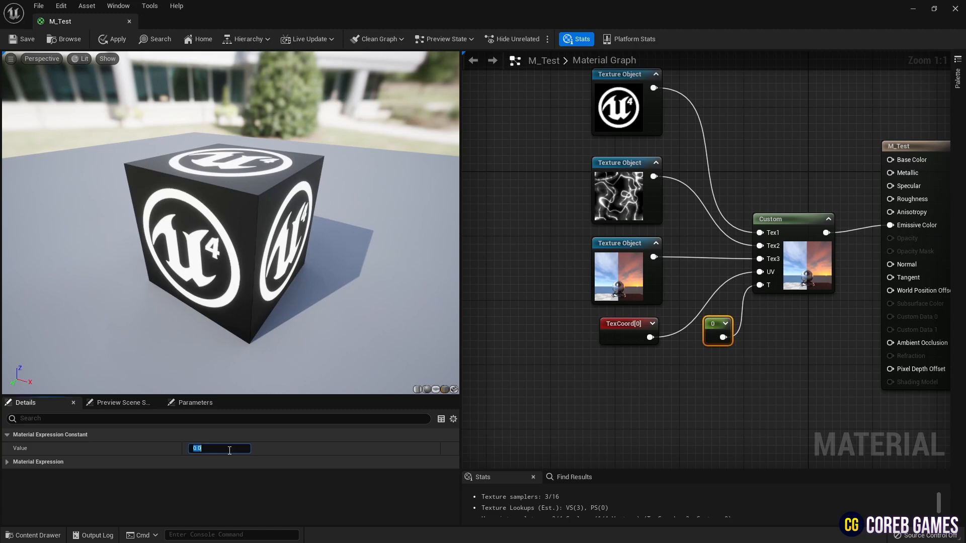
type("1")
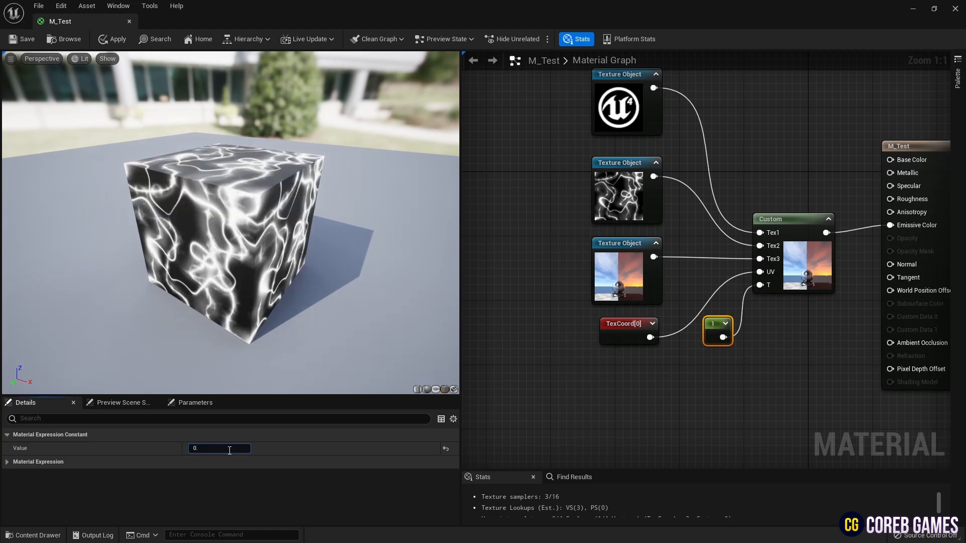
type("0.6")
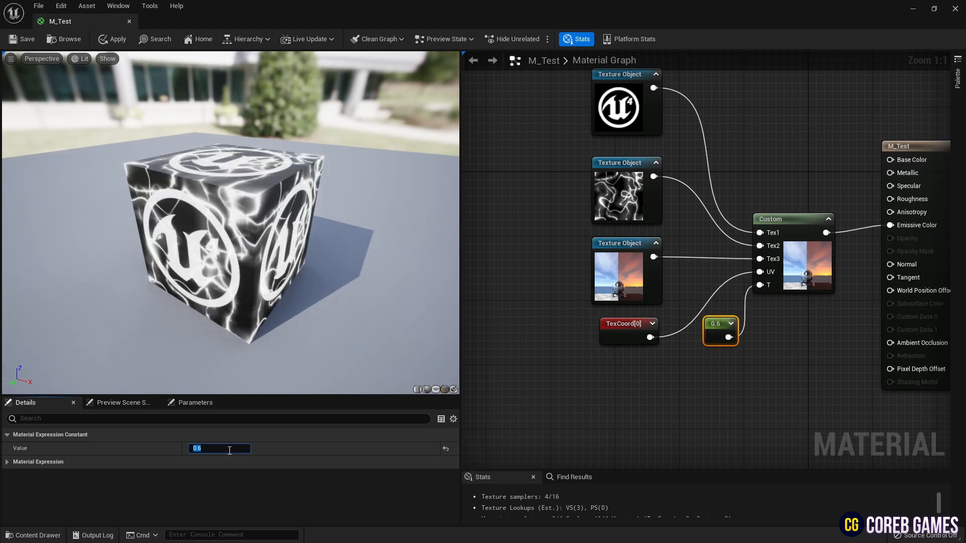
type("2.0")
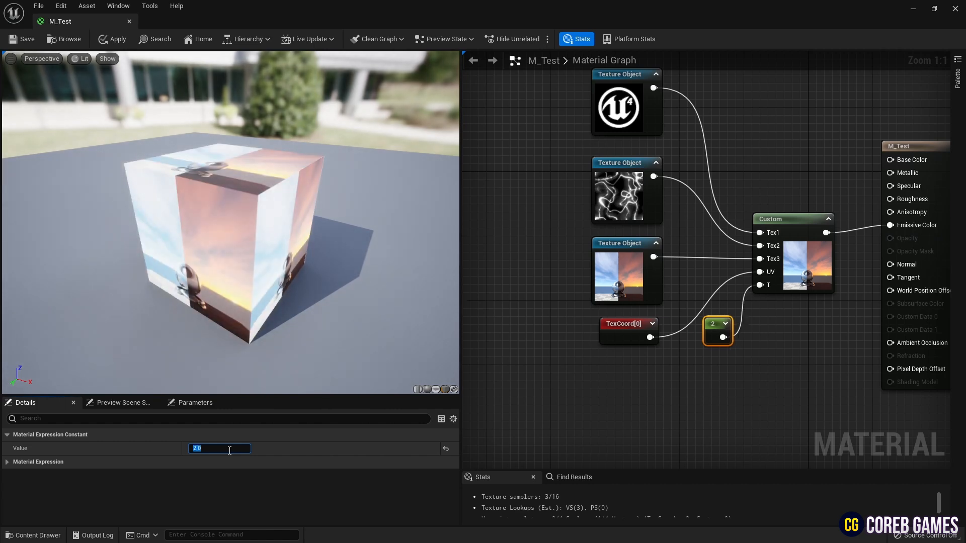
type("1.3")
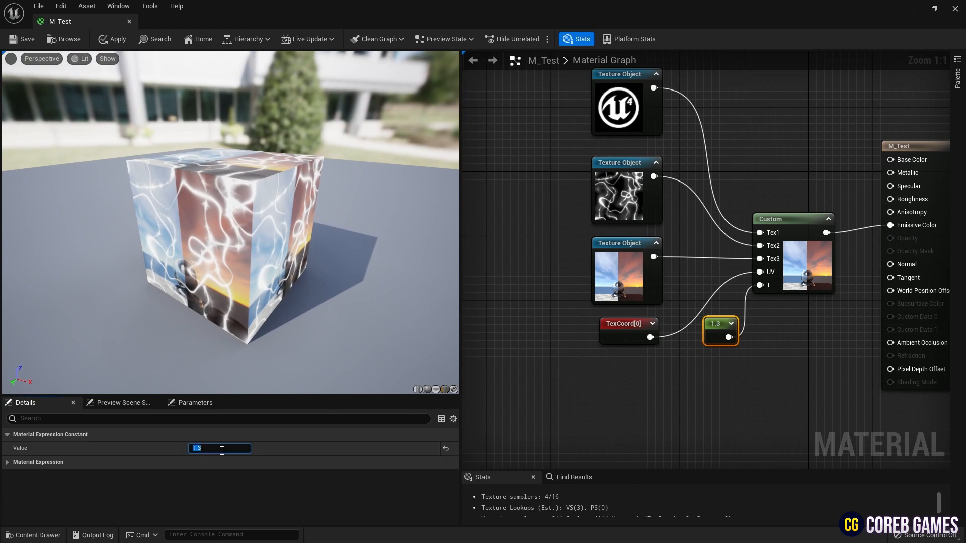
type("1")
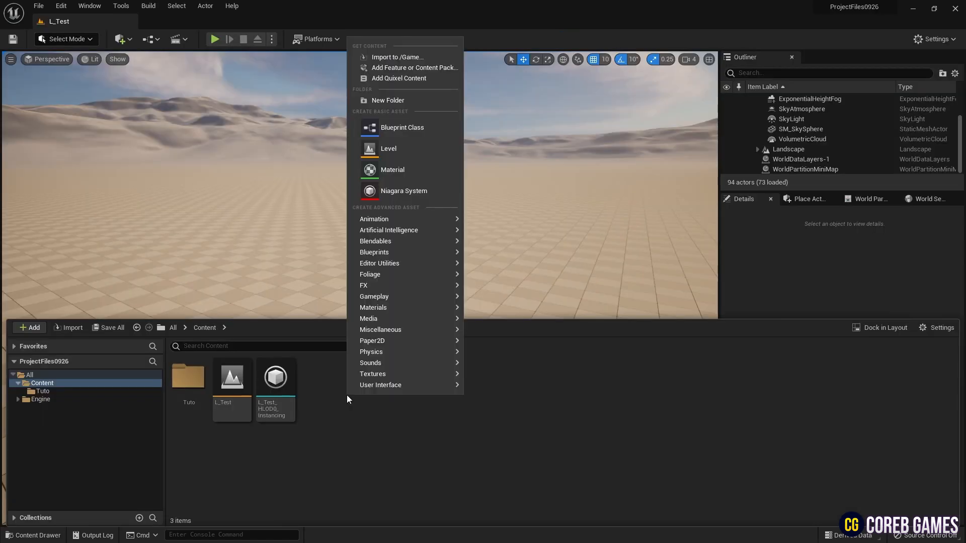
Step: Create a new material asset named M_HLSL in the Content folder and open it in the Material Editor
left_click(393, 169)
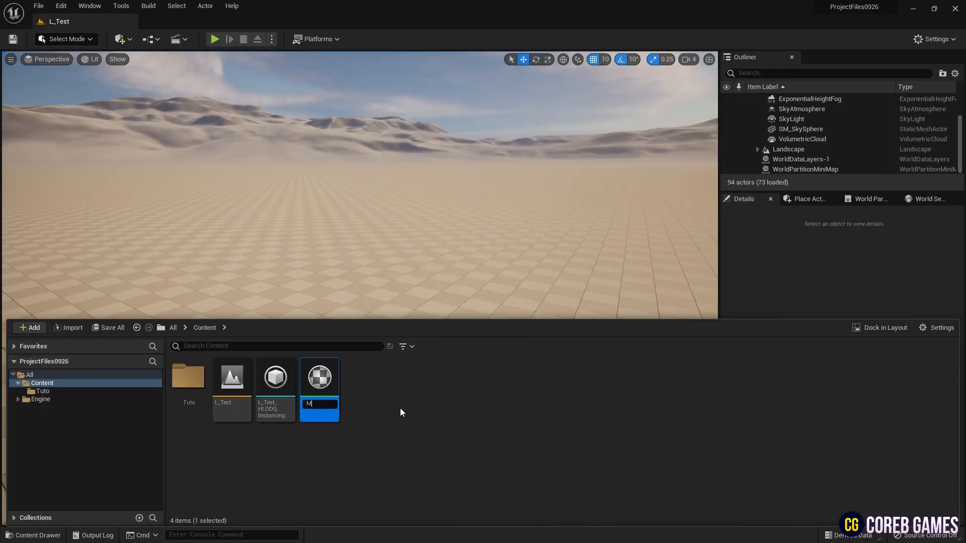
type("_HLSL")
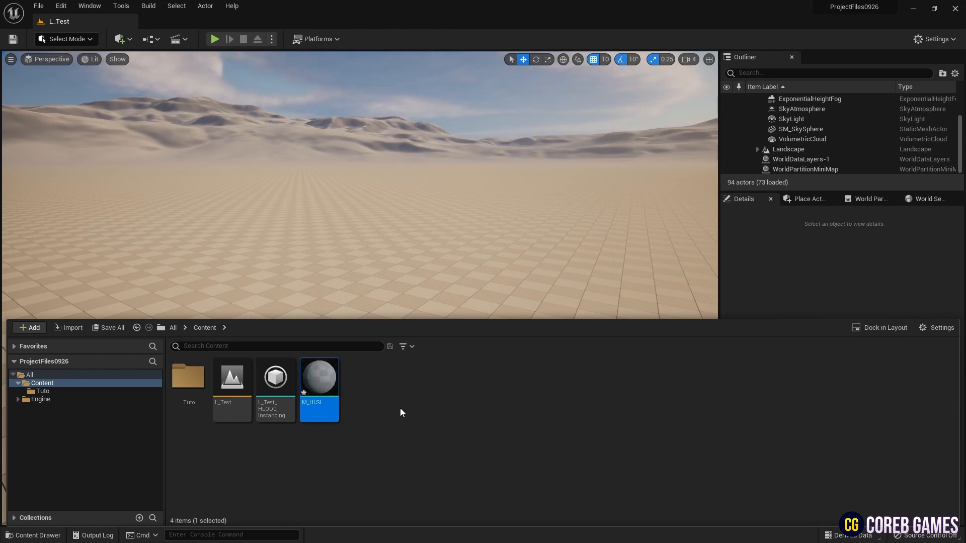
double_click(319, 377)
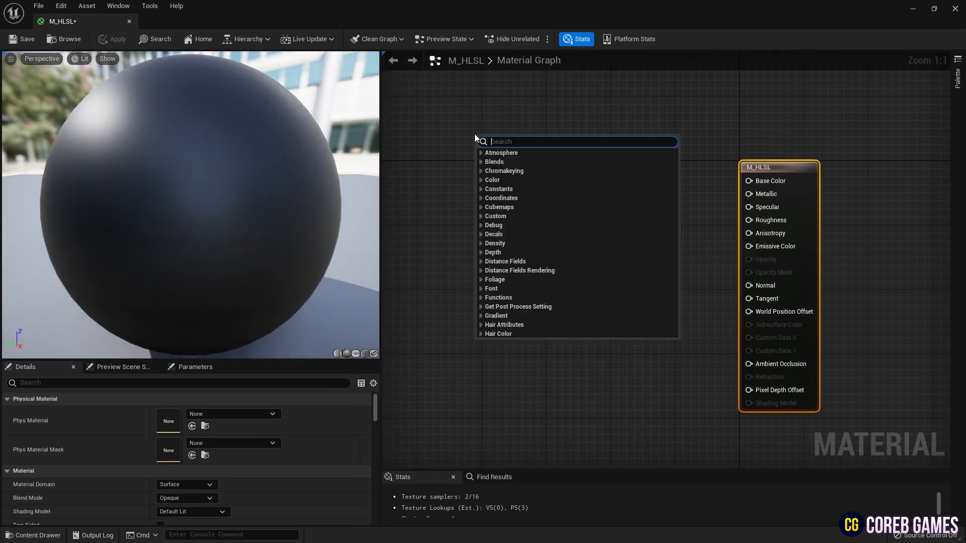
Step: Add Texture Object nodes to M_HLSL and assign the logo, lightning (laser) and TimeOfDay textures
type("textureob")
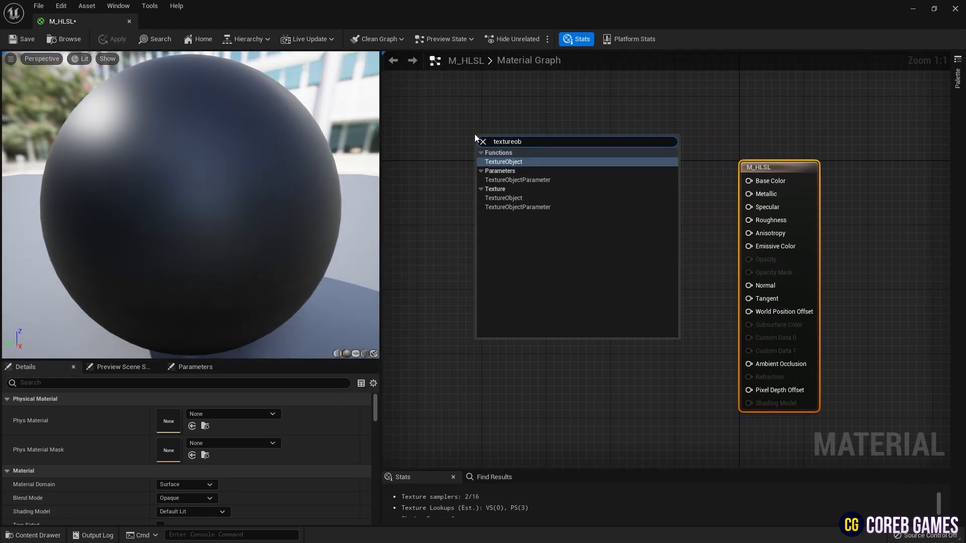
left_click(503, 161)
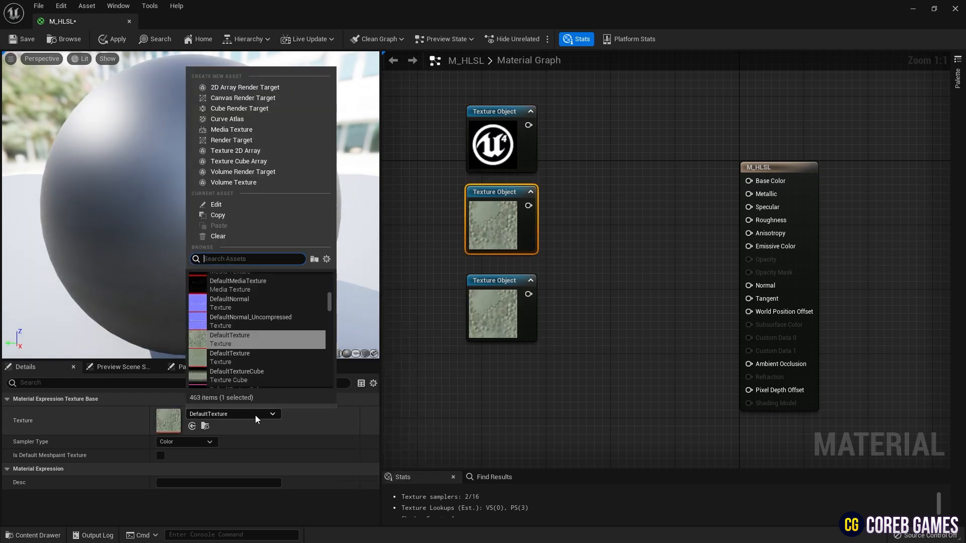
type("laser")
type("tex")
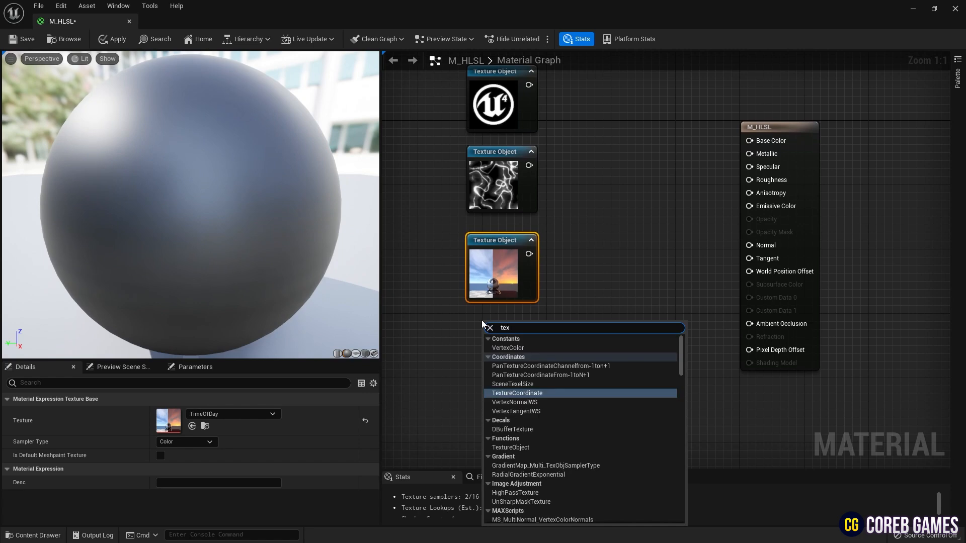
Step: Add a TextureCoordinate node and a Constant node set to 0 below the textures
left_click(517, 392)
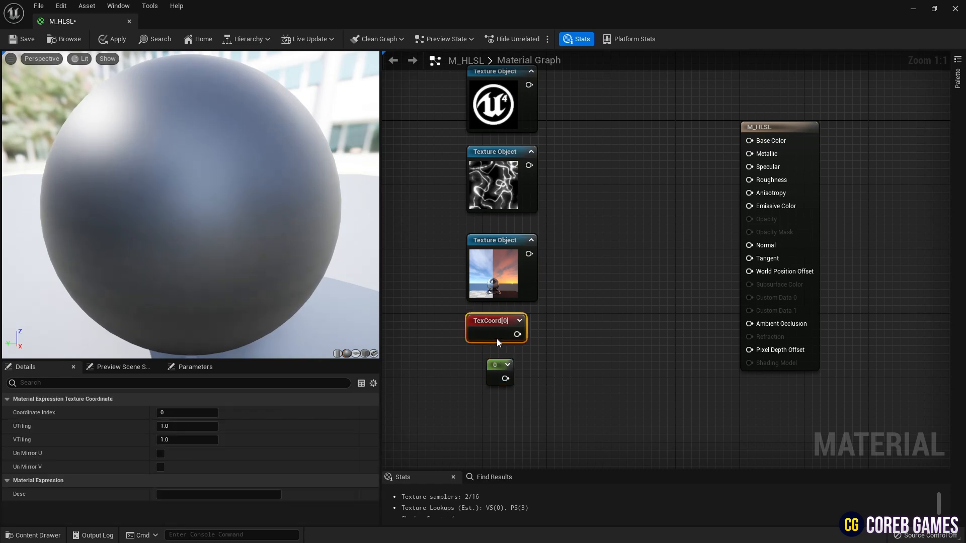
left_click(595, 278)
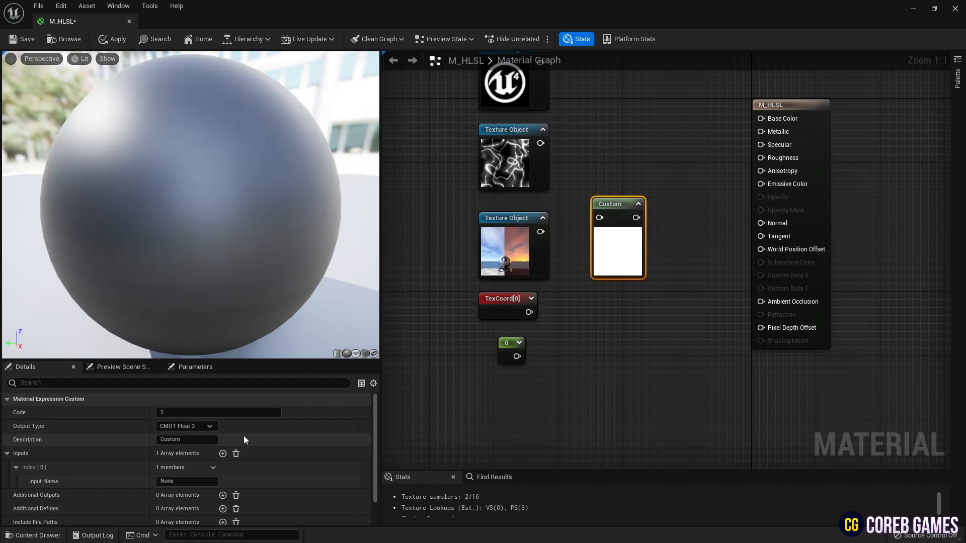
Step: Enter Custom node code: float A = Texture2DSample(Tex1, Tex1Sampler, UV); return A;
left_click(218, 412)
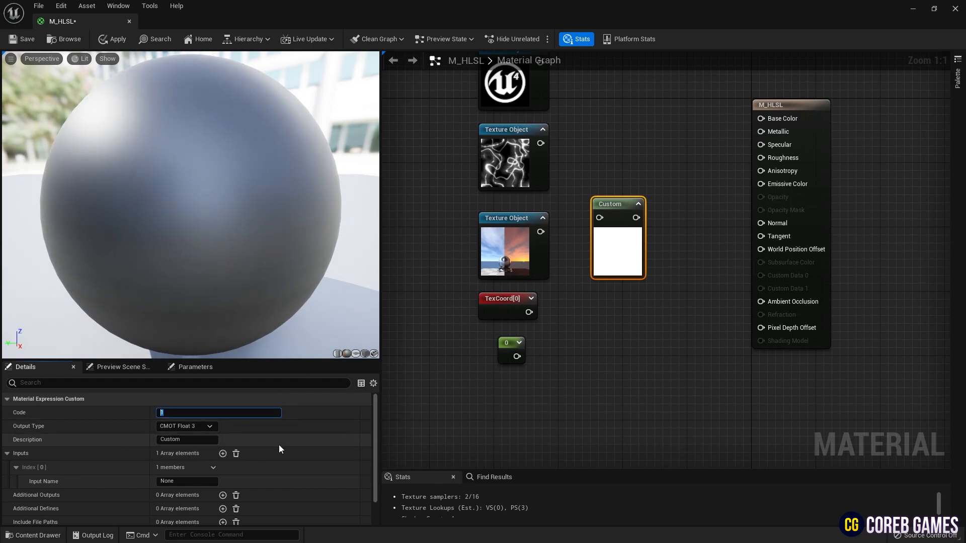
type("float A = T")
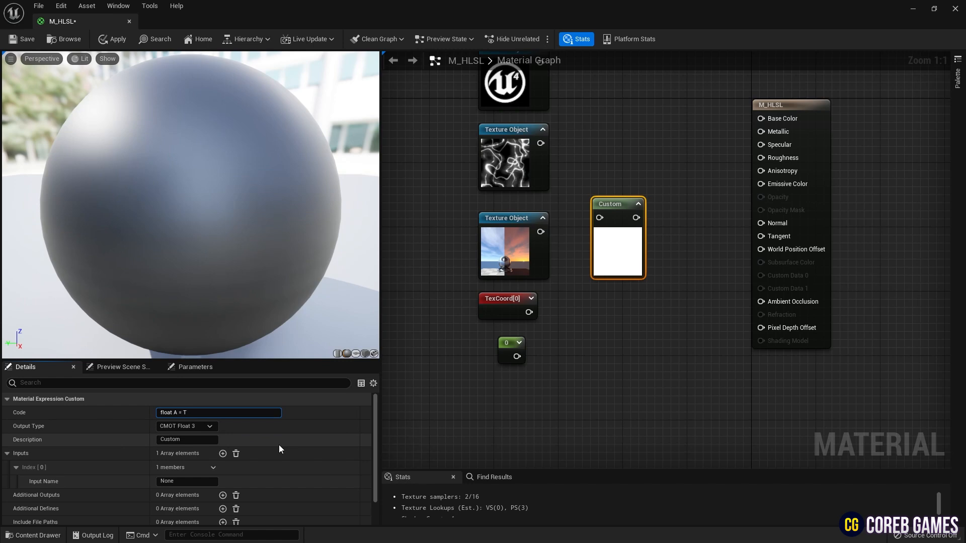
type("exture2DSample(Tex1,")
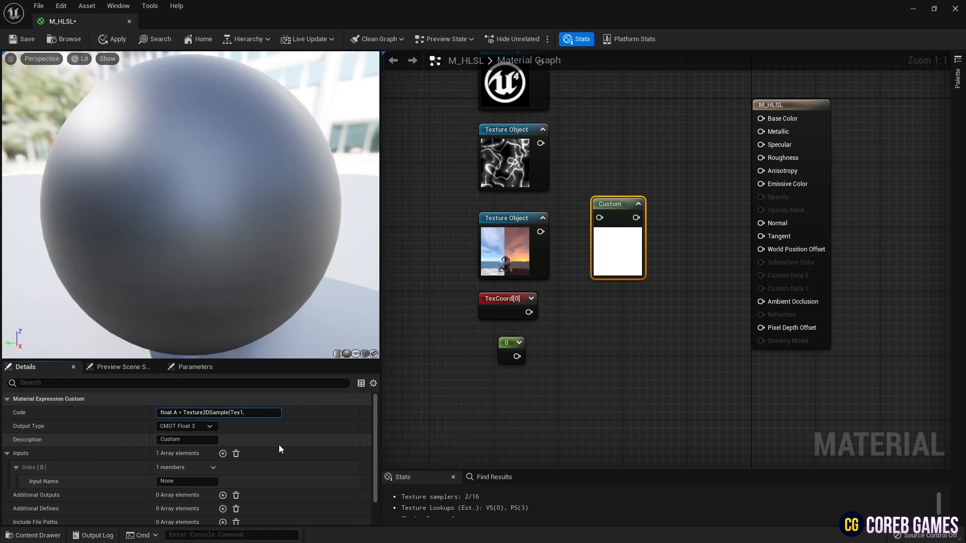
type("Tex1")
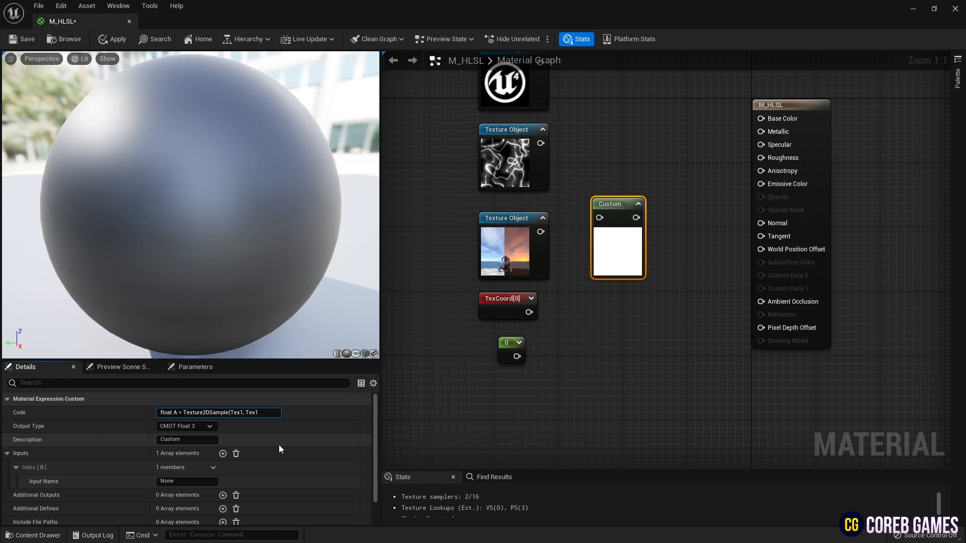
type("Sampler, UV);")
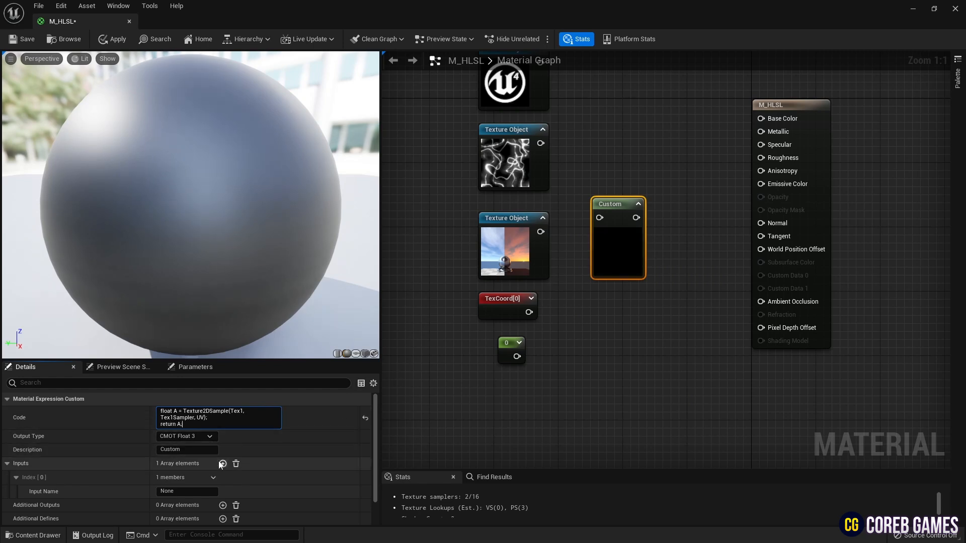
Step: Add a second Custom node input and name the inputs Tex1 and UV
left_click(224, 462)
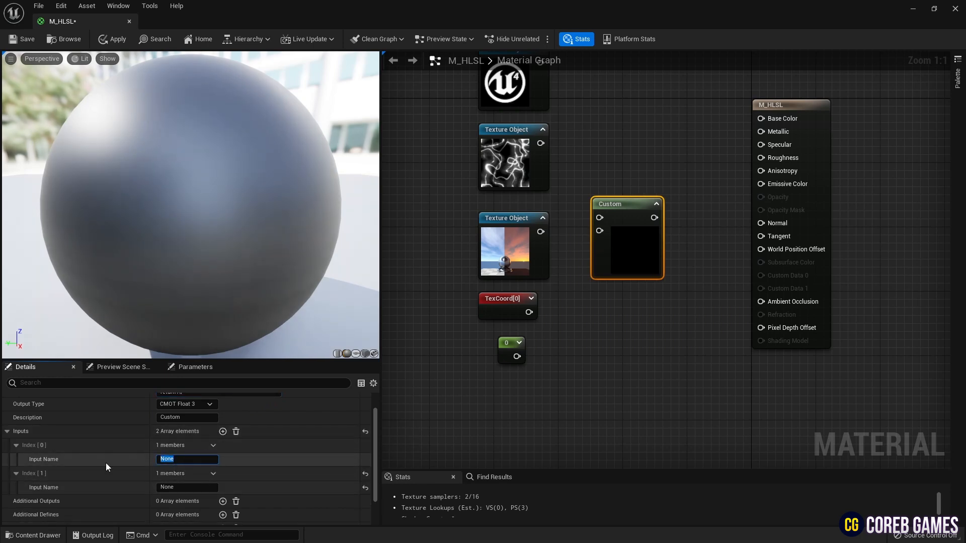
type("Tex1")
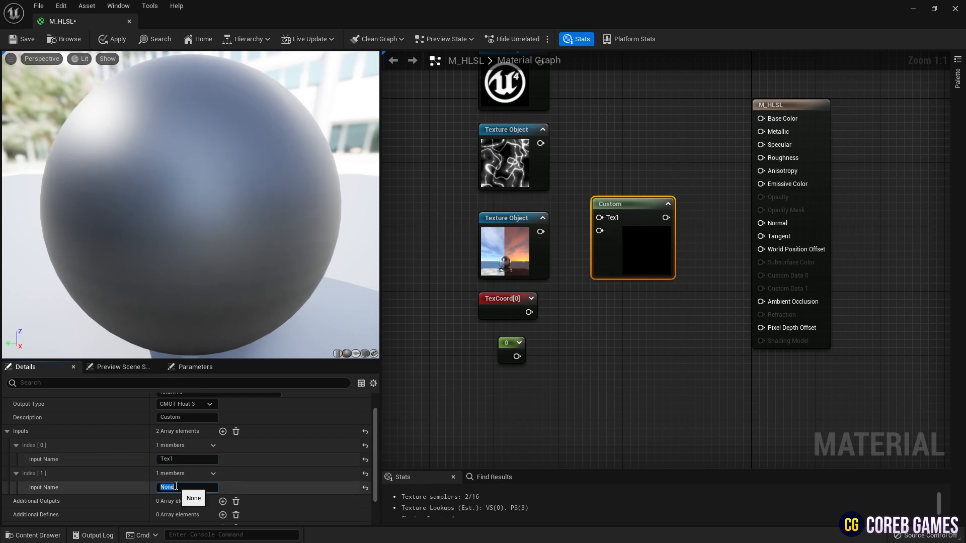
type("UV")
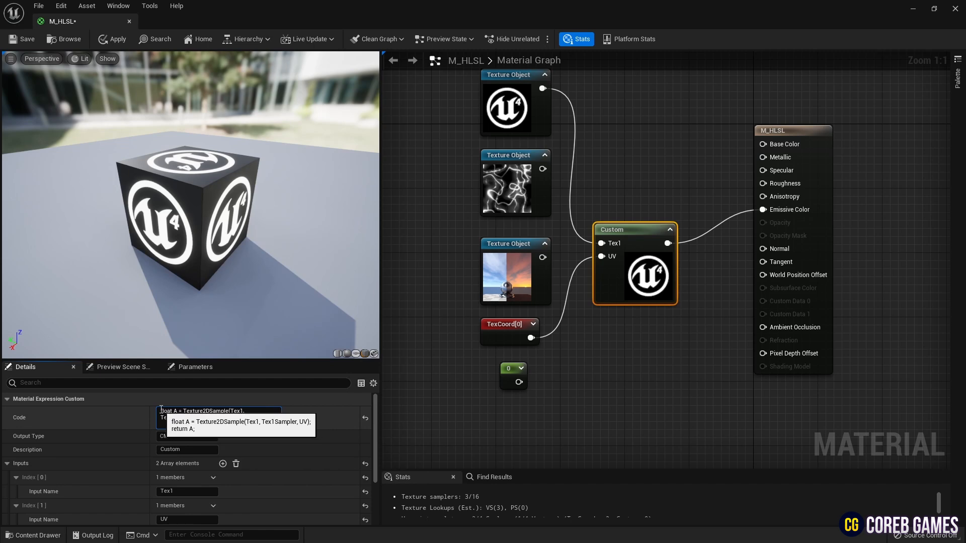
Step: Change the sample line to float3 A and add three more inputs to the Custom node
type("float3 A = Texture2DSample(Tex1, Tex1Sampler, UV);")
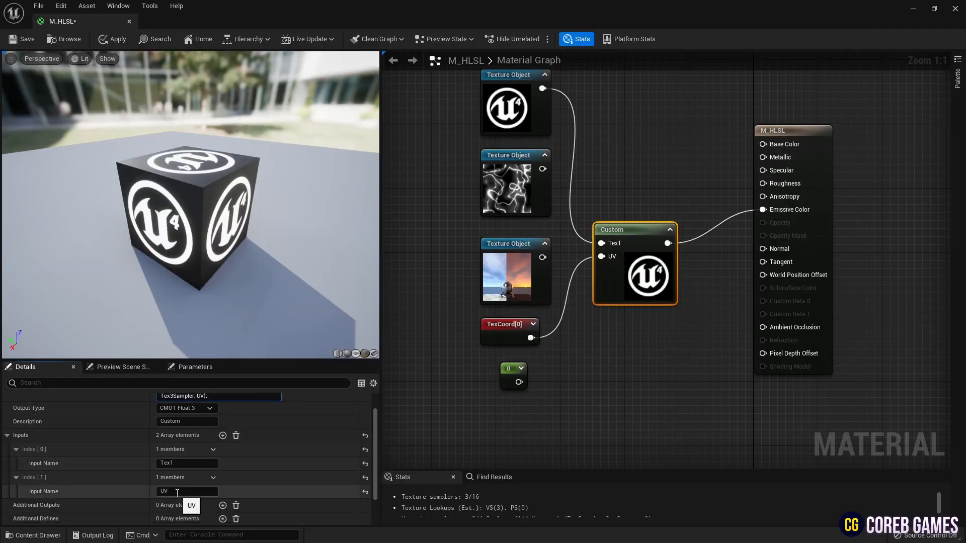
left_click(223, 434)
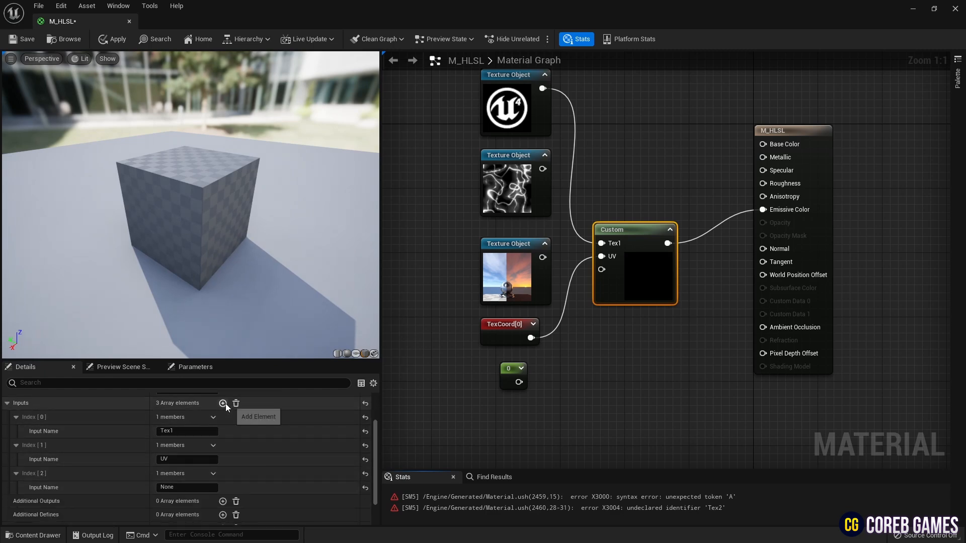
left_click(223, 402)
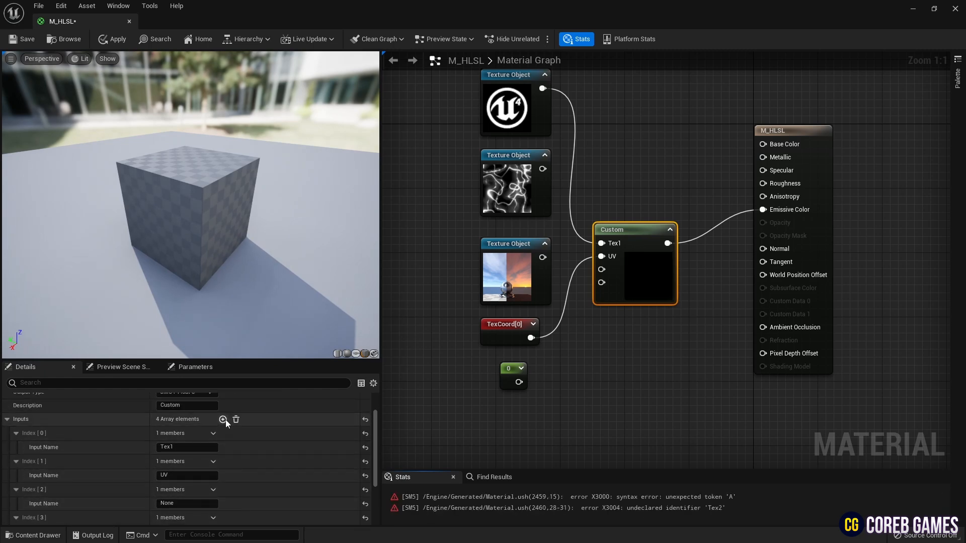
left_click(223, 418)
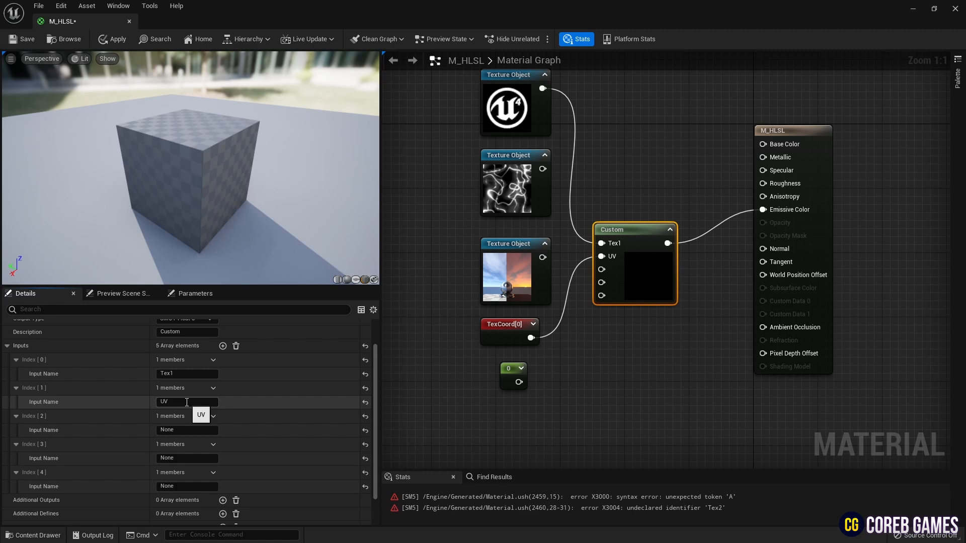
Step: Rename the new Custom node inputs Tex2, Tex3 and UV, leaving one unnamed
type("Tex")
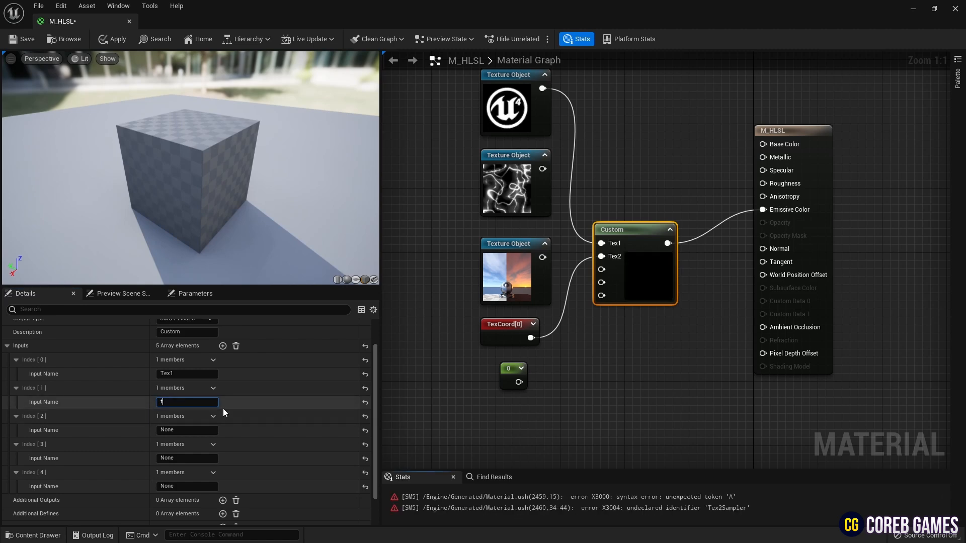
type("Tex2")
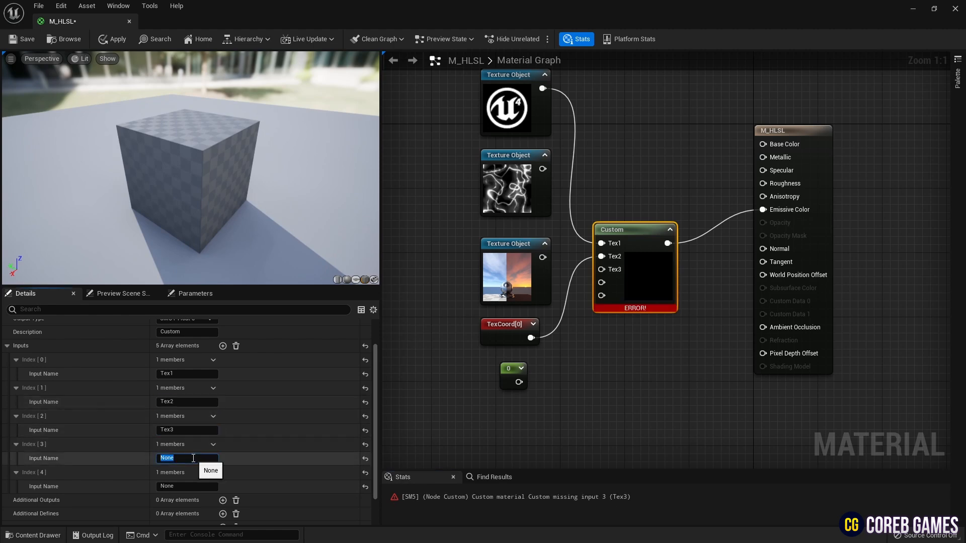
type("UV")
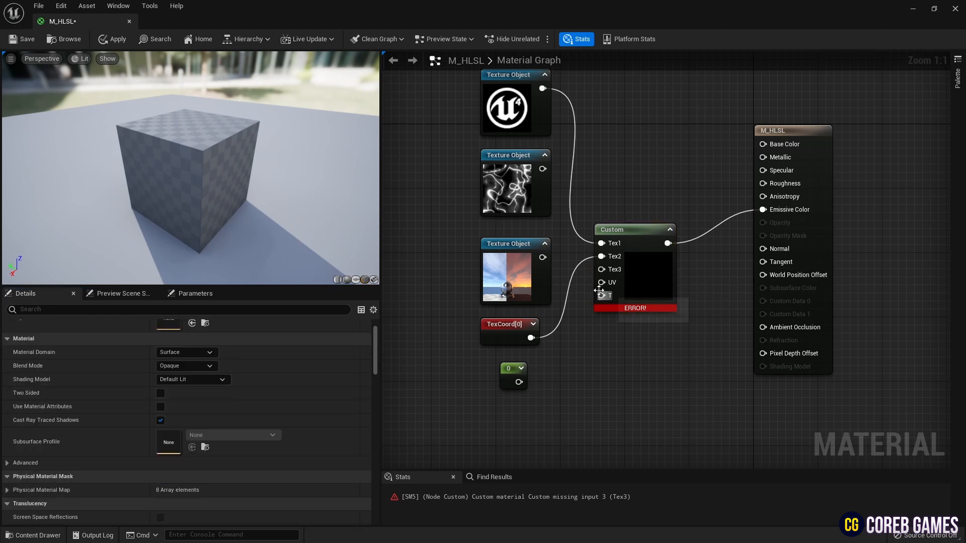
Step: Wire the remaining texture objects and the constant into Tex2, Tex3 and T, then select the Custom node's code
left_click_drag(542, 169, 600, 256)
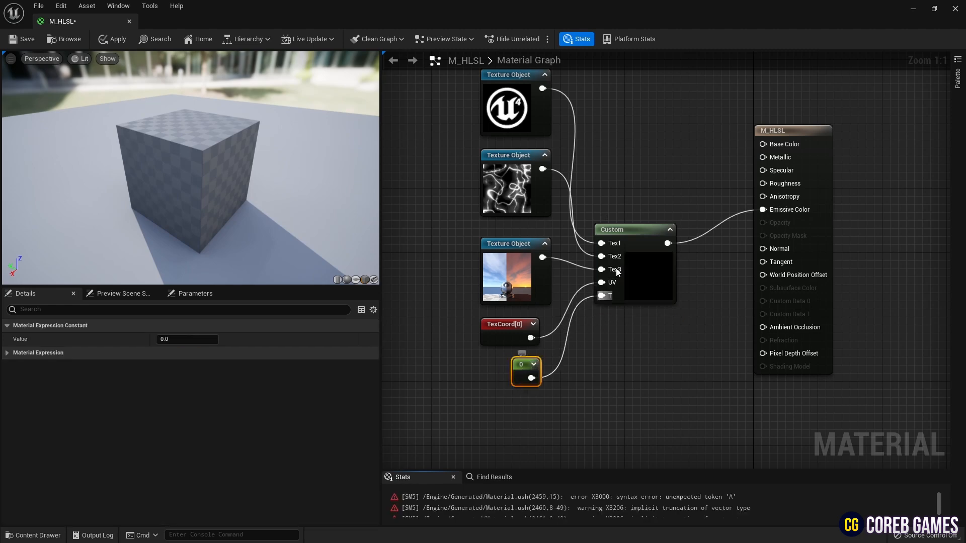
left_click(634, 230)
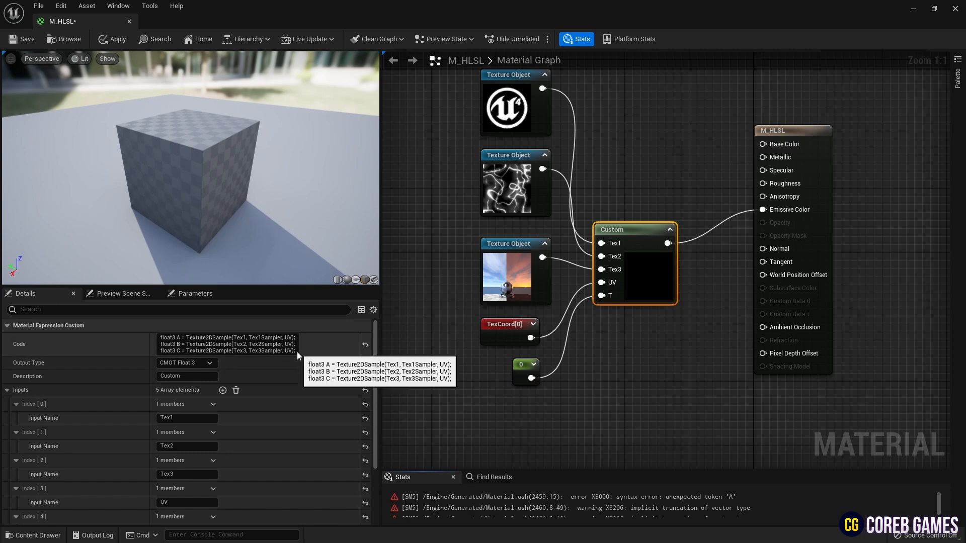
left_click(242, 344)
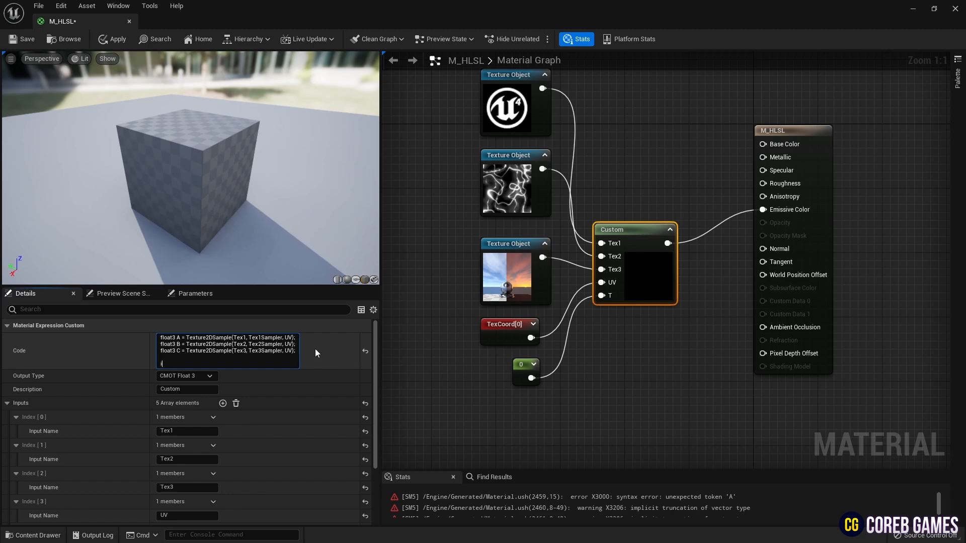
Step: Add if(T >=0 && T<1) { return lerp(A,B,T); } after the three sample lines
type("if(T >=")
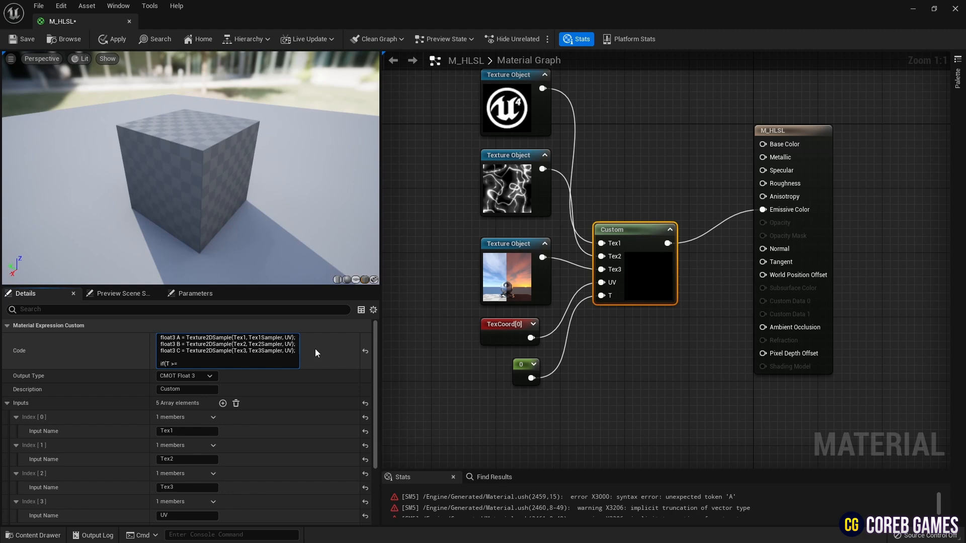
type("0 &&")
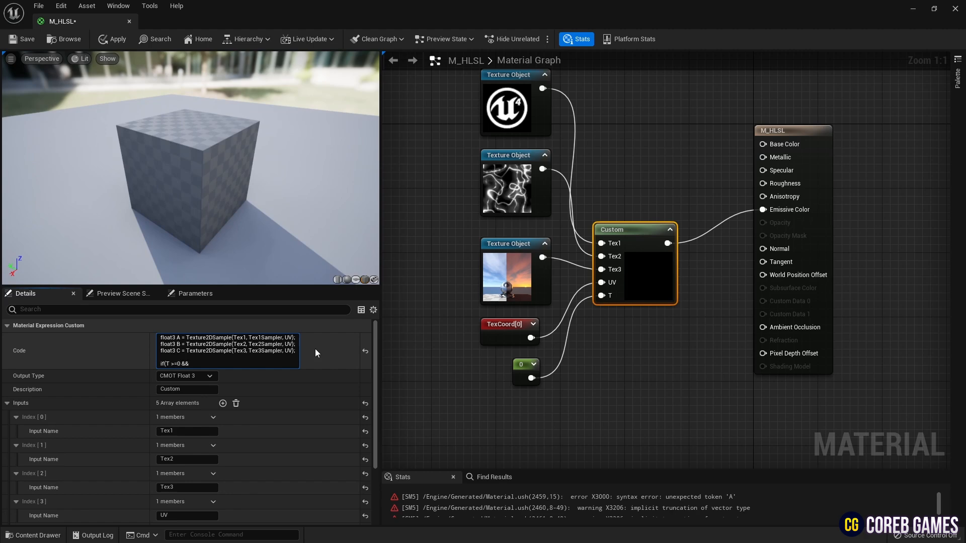
type("T<")
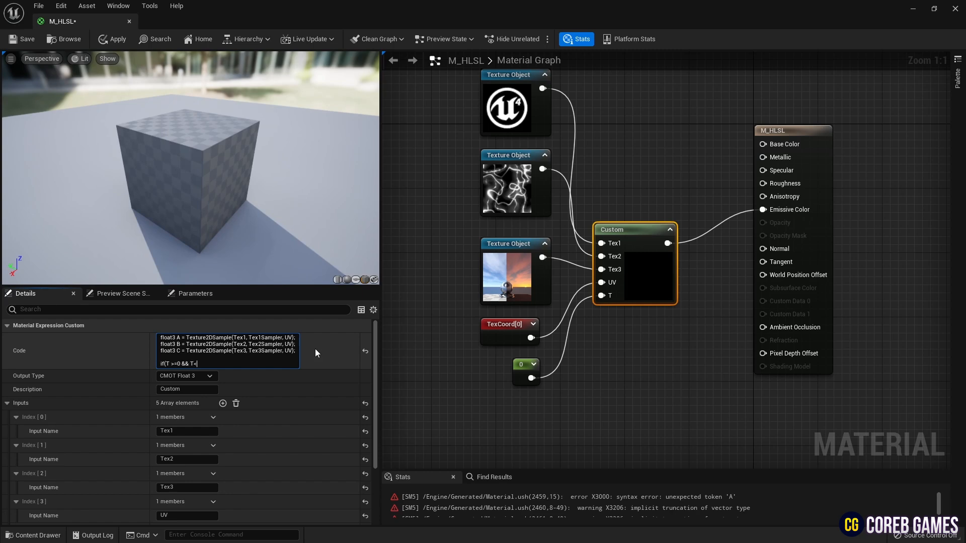
type("1)")
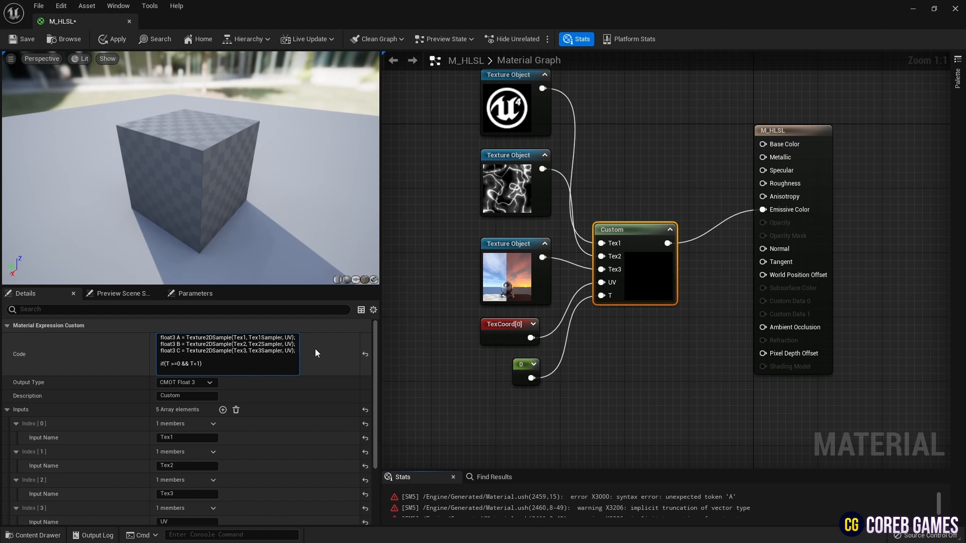
type("{")
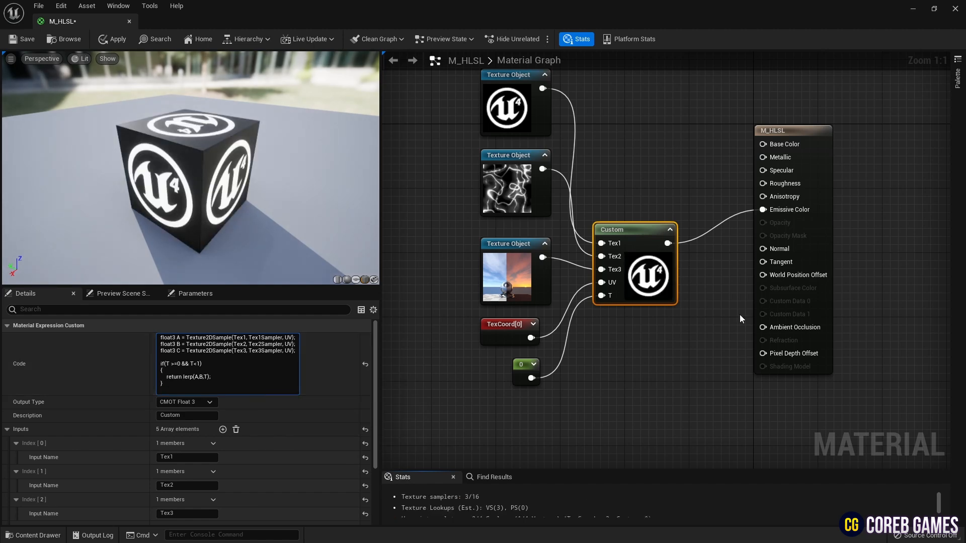
Step: Set the T constant's value to 0.8 so the cube blends the logo with the swirl texture
left_click(521, 364)
type("0.8")
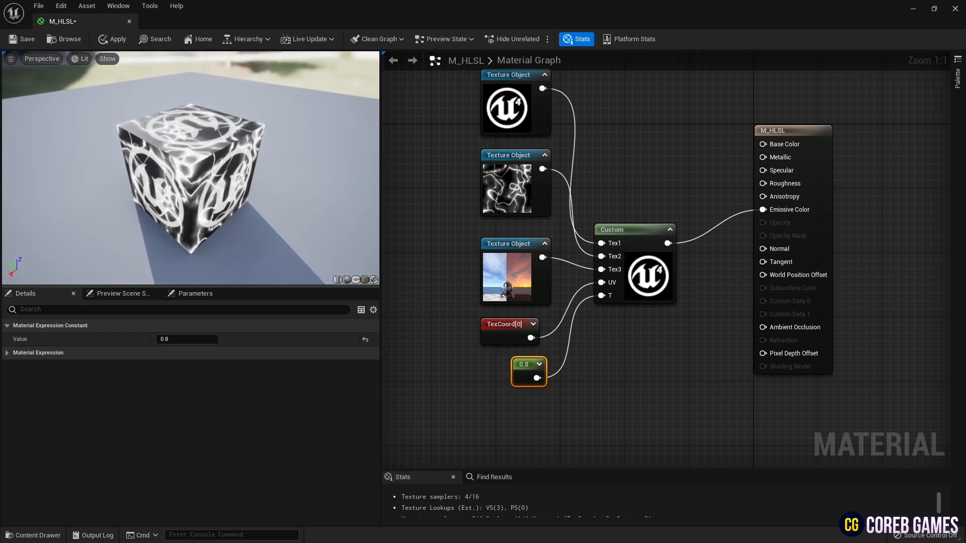
left_click(634, 229)
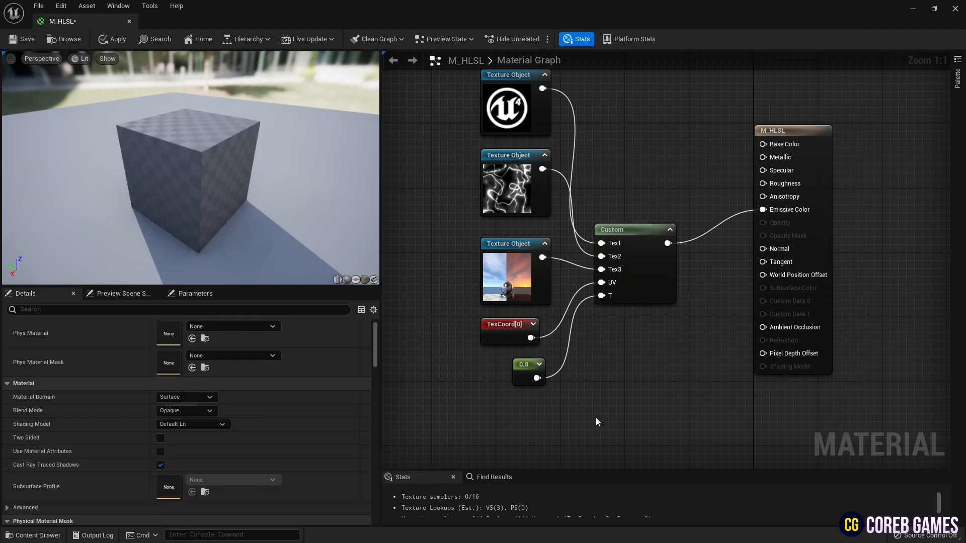
Step: Set the T constant's Value to 1.0, then 1.5, clearing the cube's texture
left_click(525, 364)
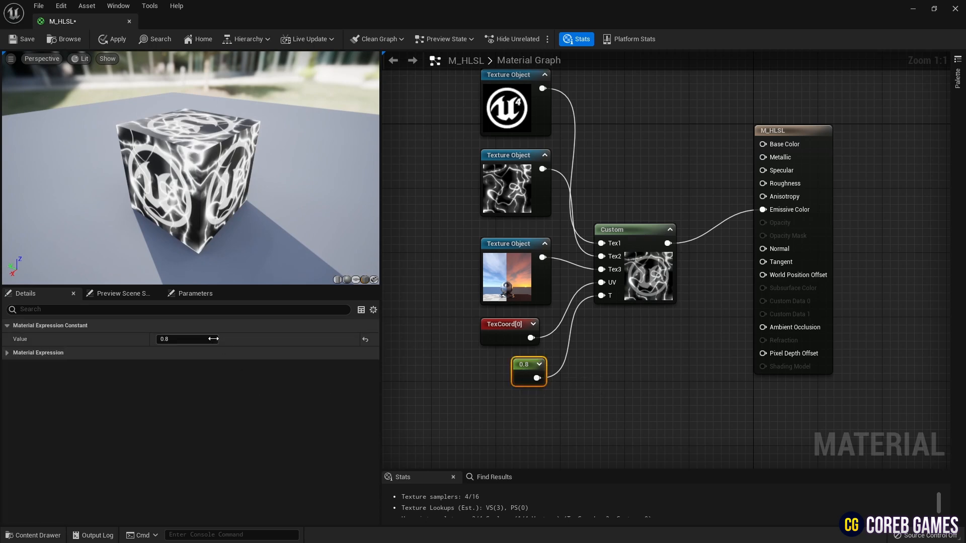
type("1.0")
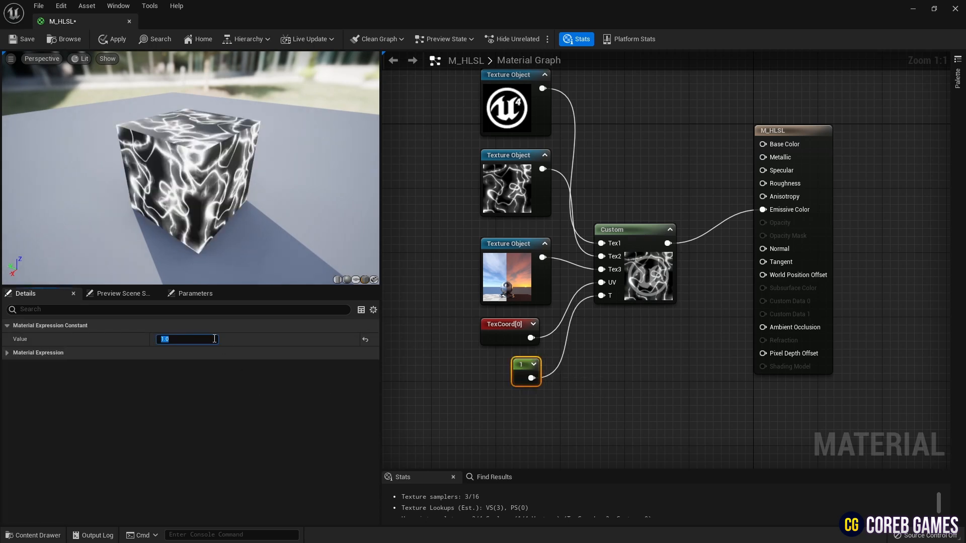
type("1.5")
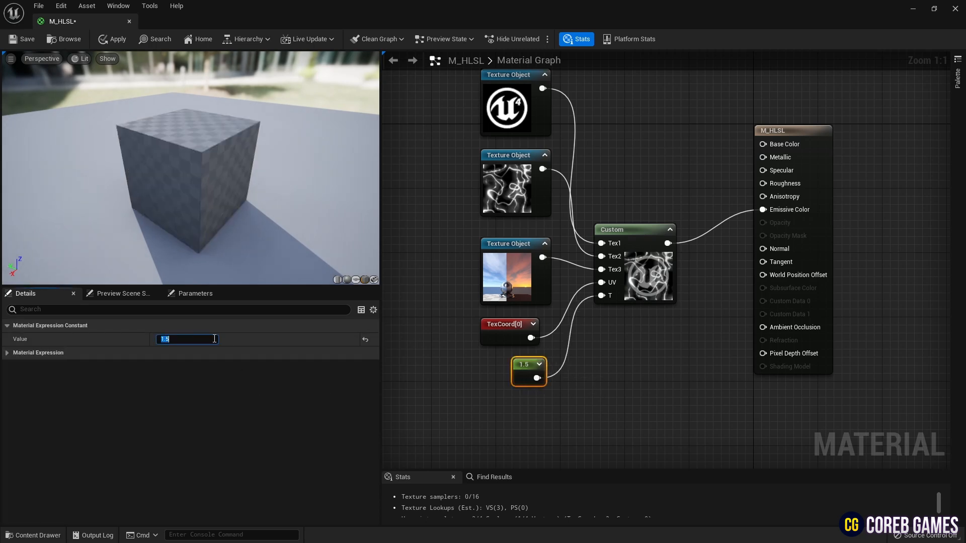